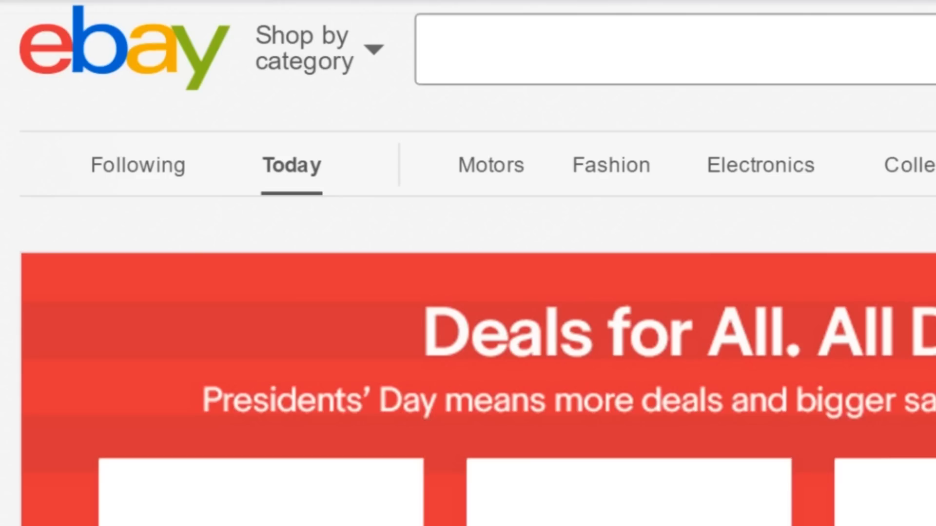
{"action": "type", "text": "Hdmi to c"}
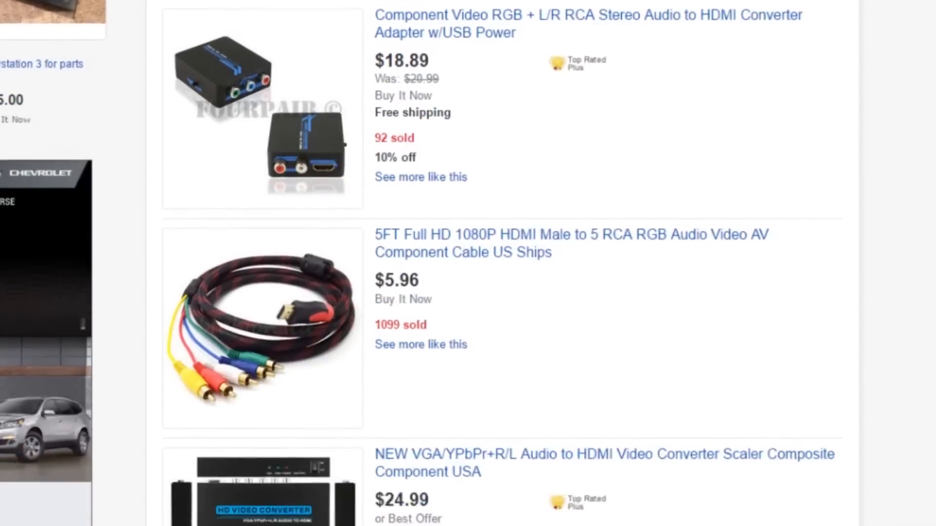
{"action": "scroll", "scroll_direction": "down", "scroll_amount": 3}
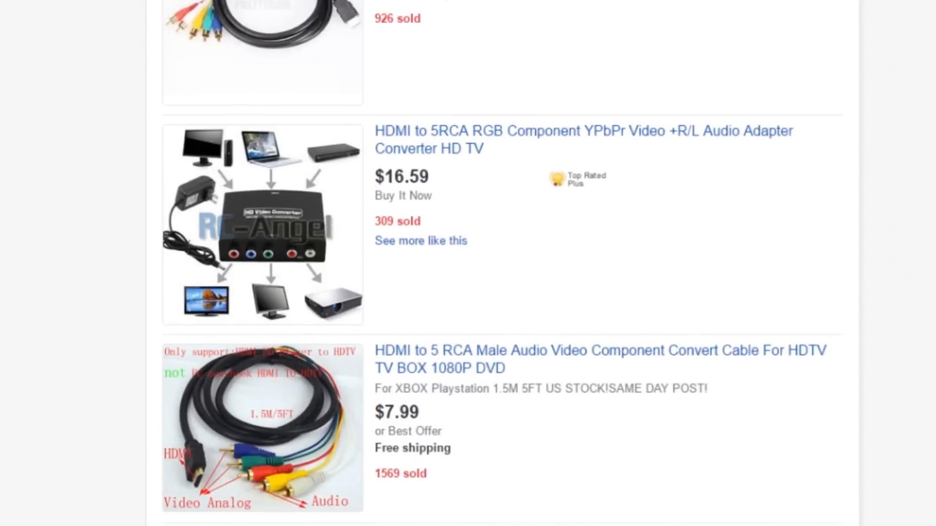